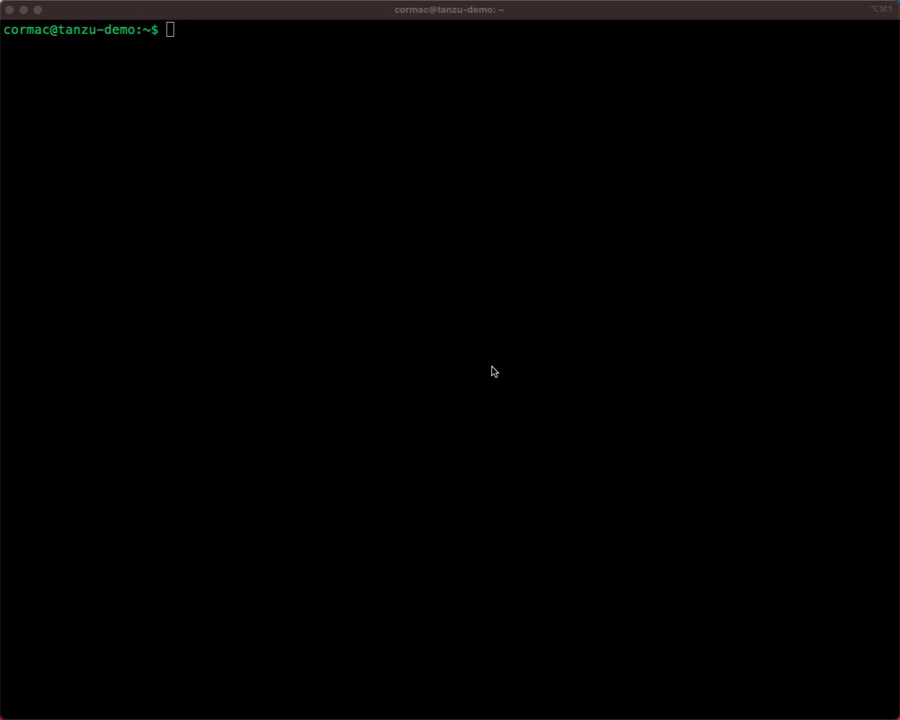
List the Tanzu CLI command groups and check the installed tanzu version
type("tanz")
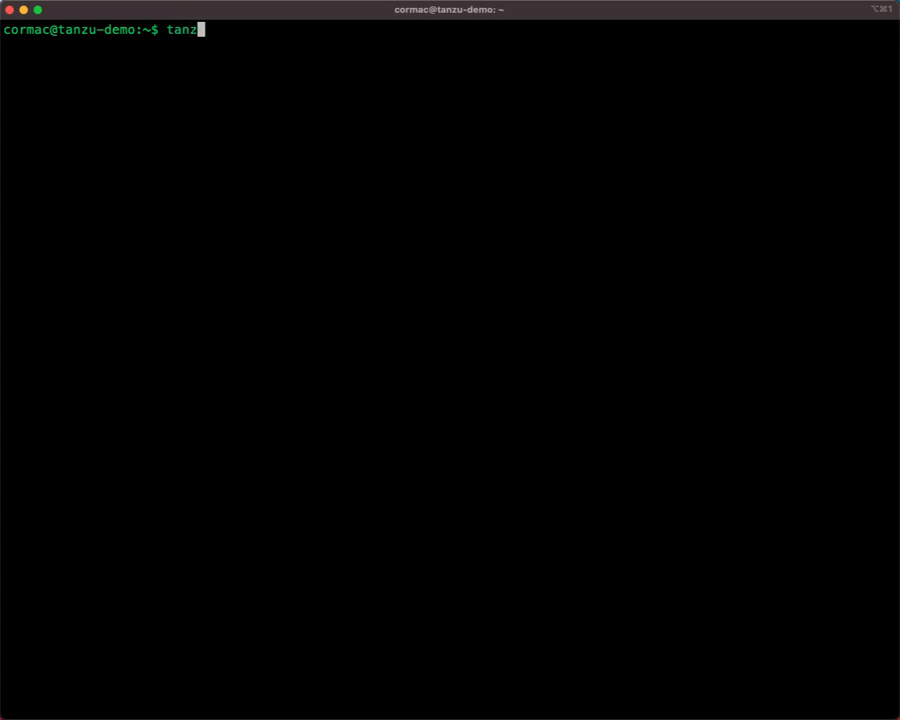
key("Return")
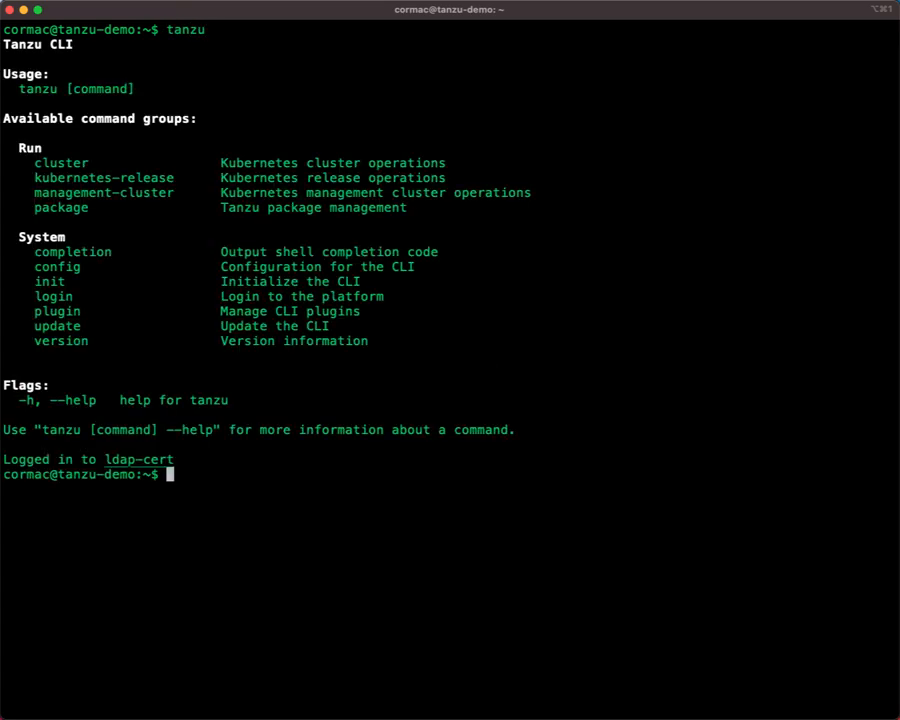
type("tanzu versio")
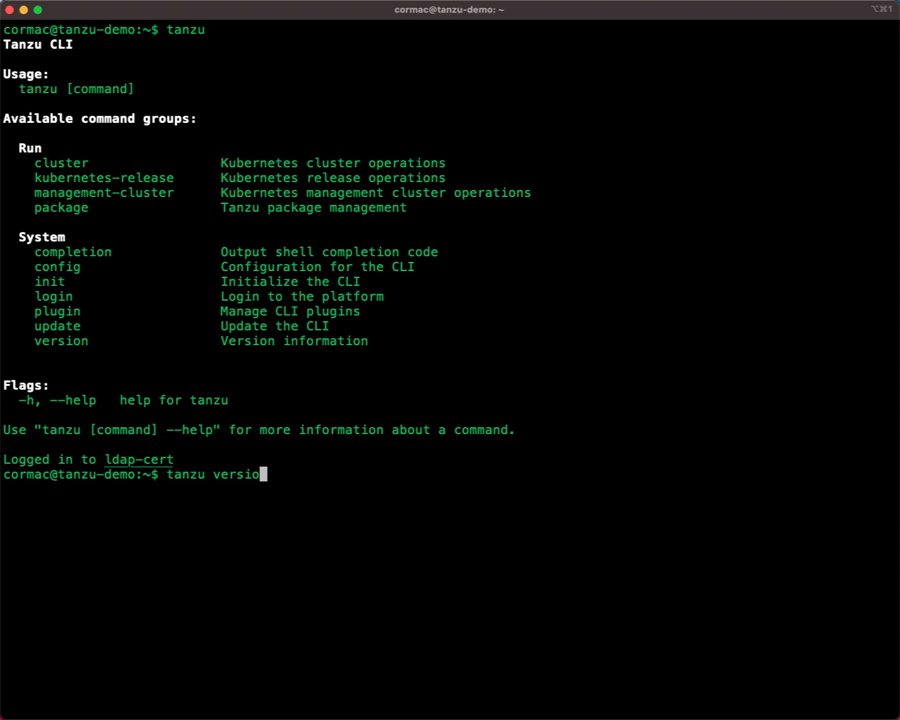
key("Return")
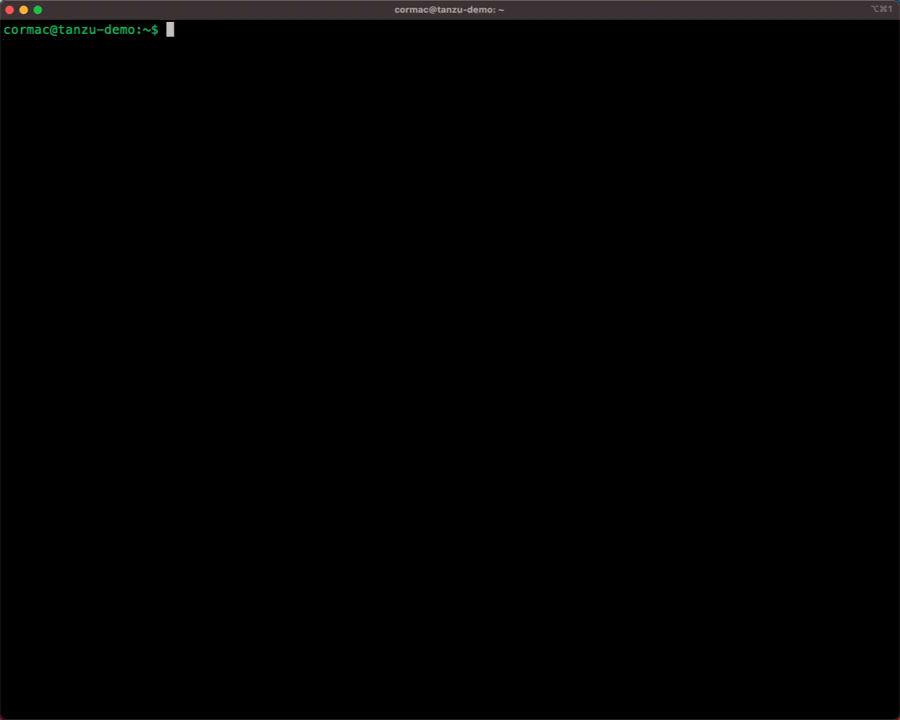
Run tanzu management-cluster create without flags to see its behaviour
type("tanzu")
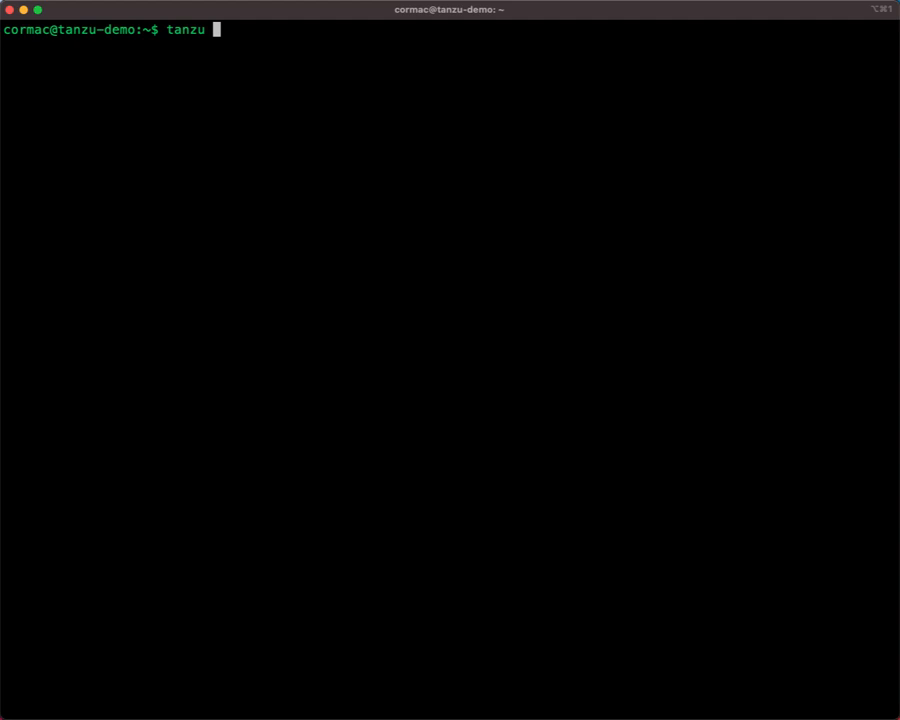
type("manage")
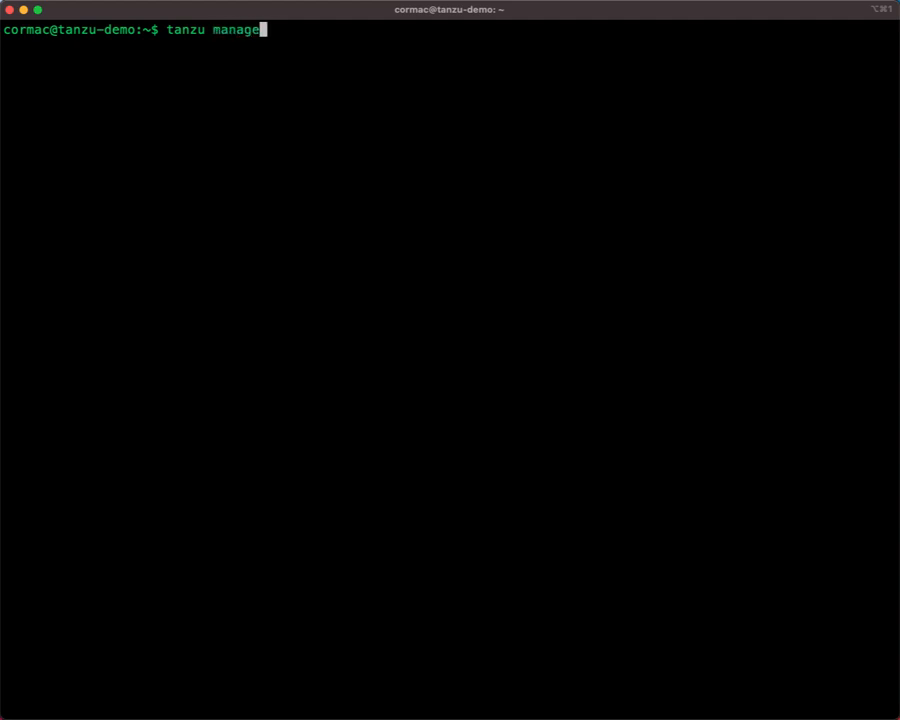
type("ment-clu")
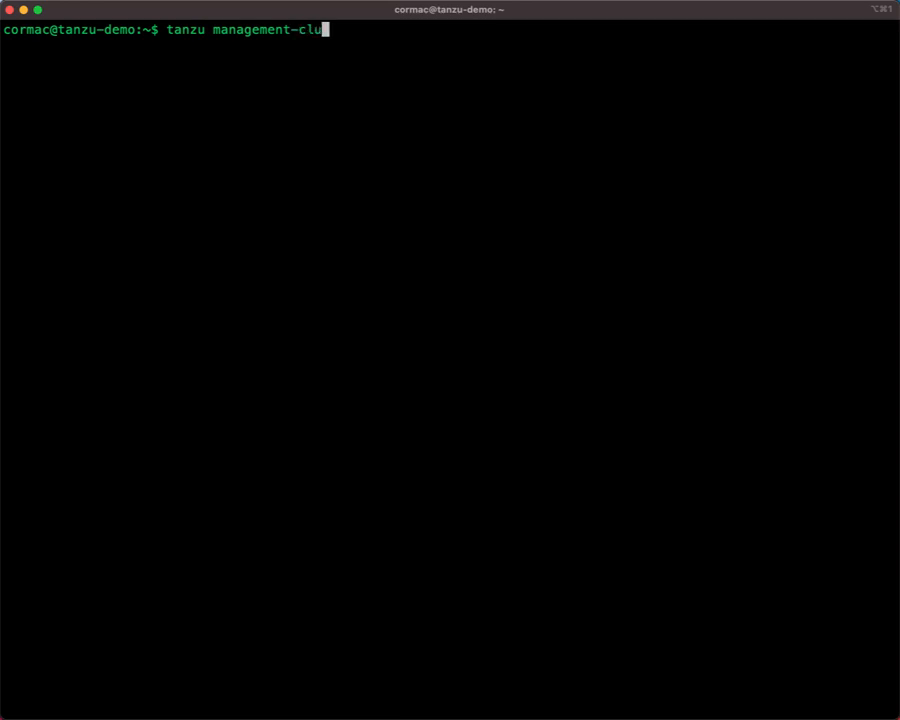
type("ster create")
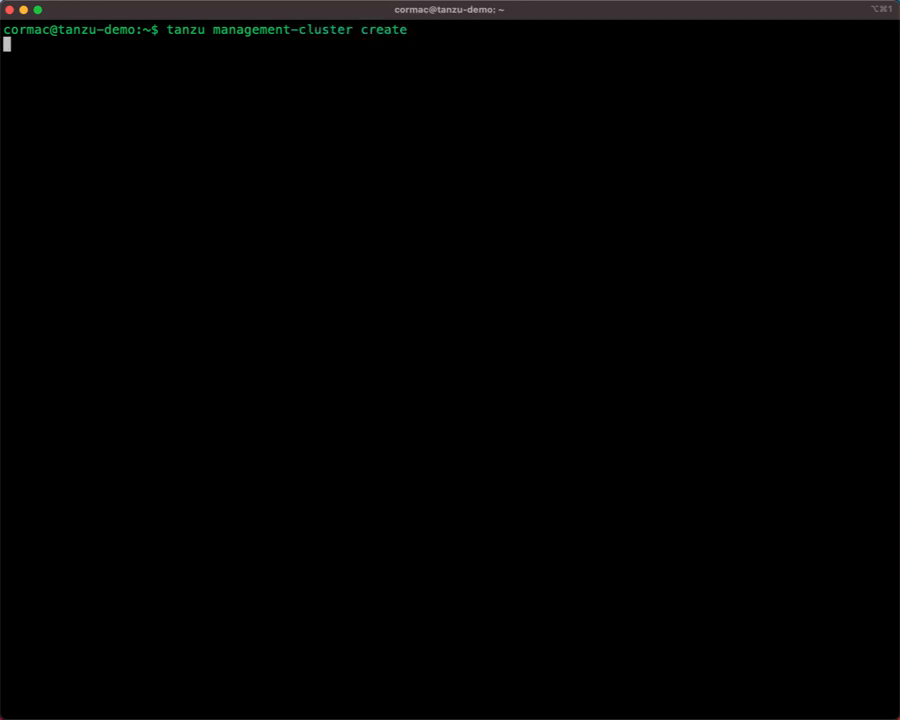
key("Return")
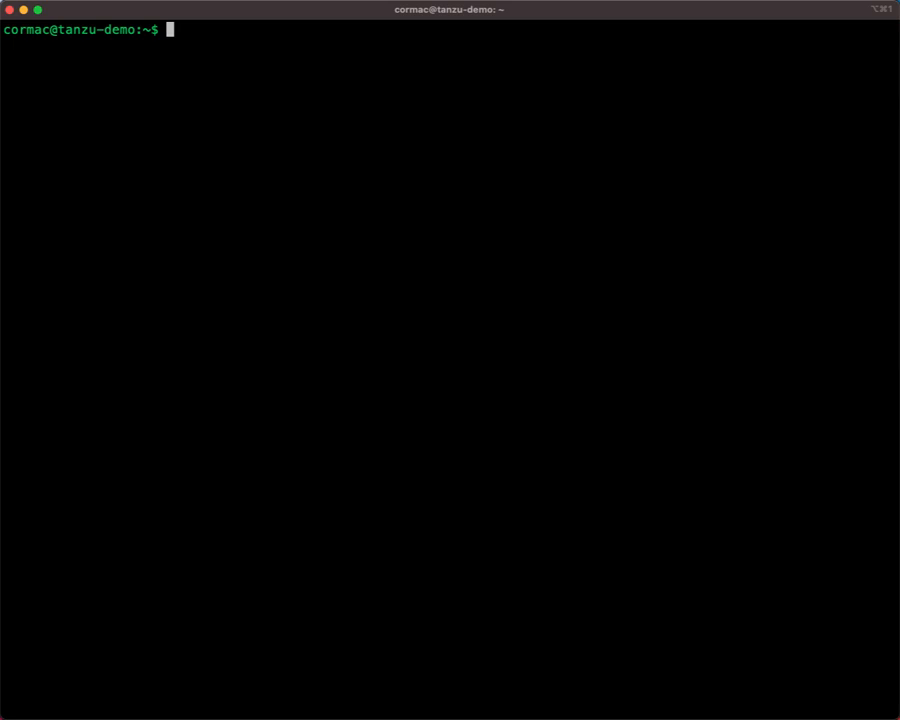
Launch the installer UI with --ui, see it served at 127.0.0.1:8080, then stop it with Ctrl+C
type("tanzu management-cluster create -")
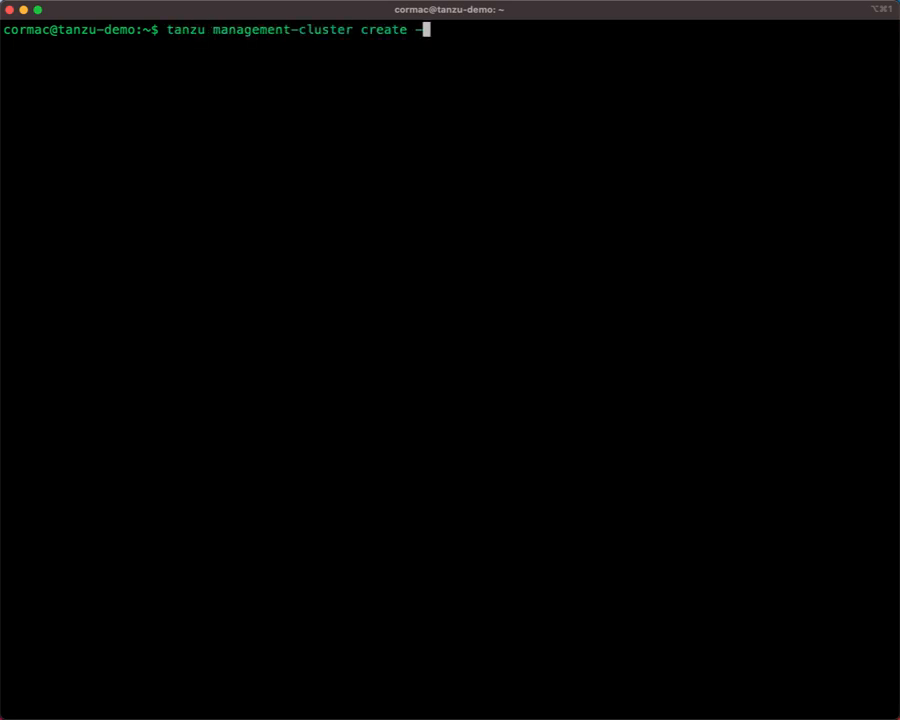
type("-ui")
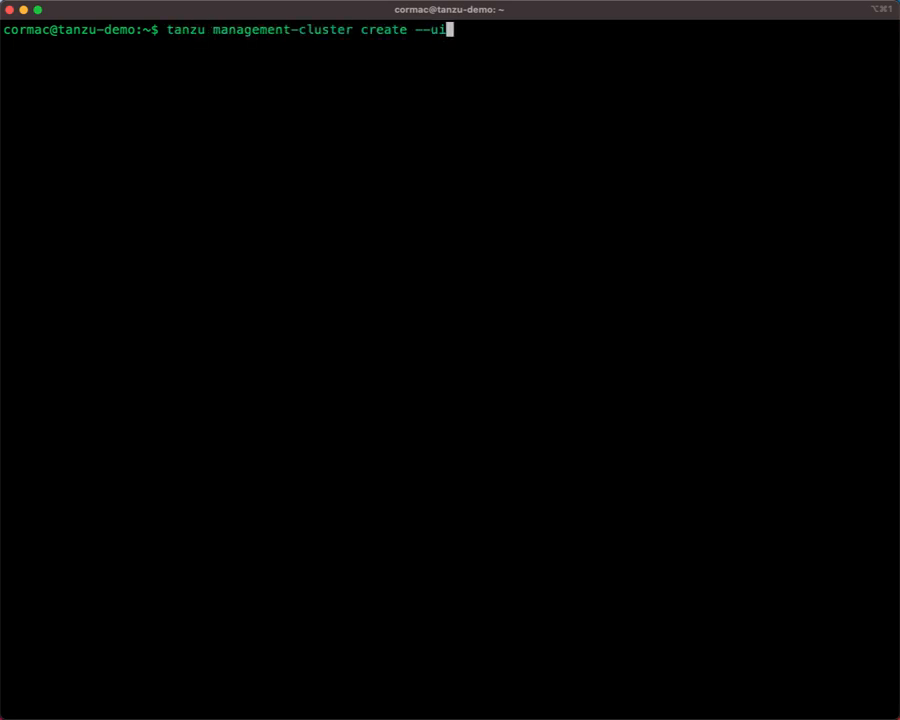
key("Return")
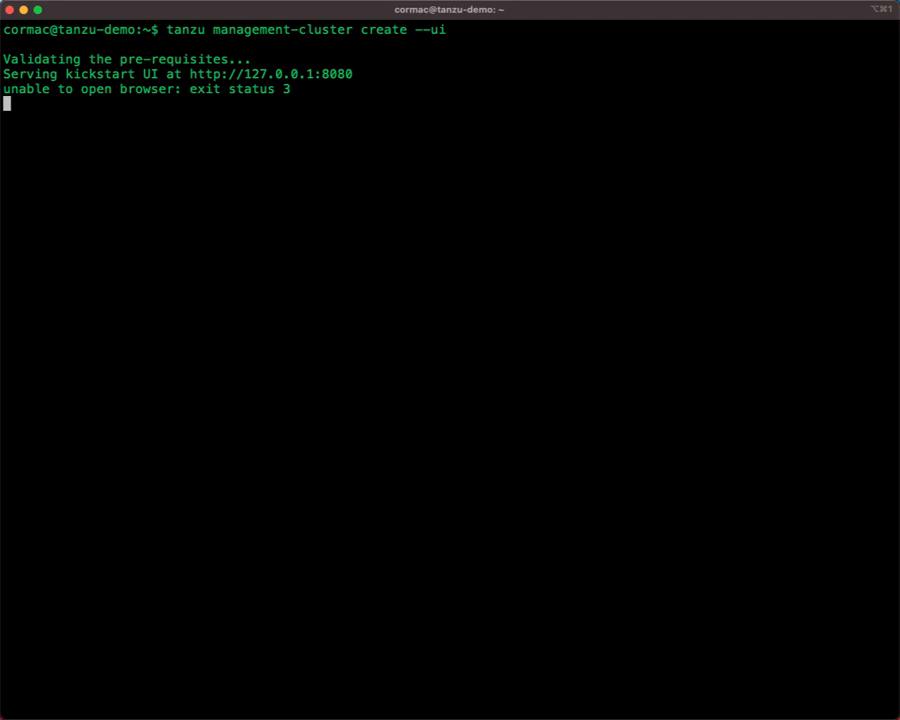
mouse_move(424, 384)
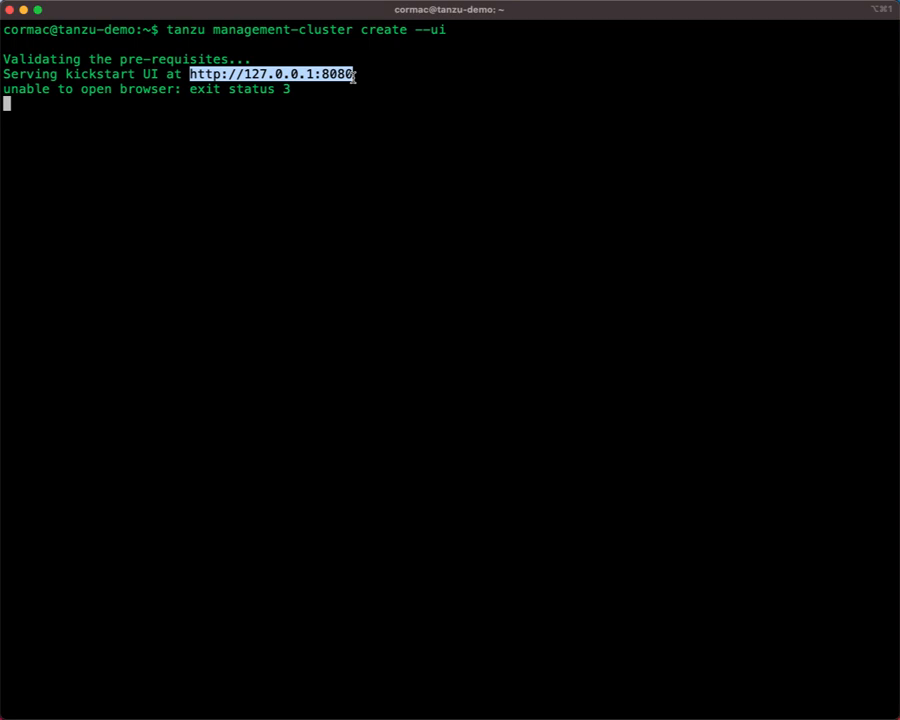
key("ctrl+c")
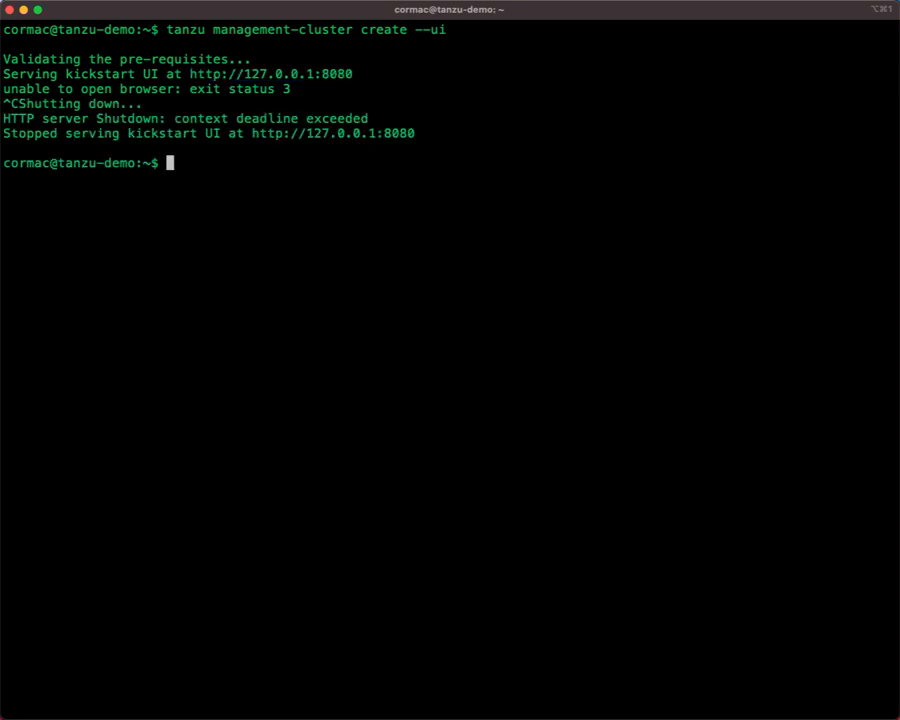
Show the create command's usage and Flags section including --bind, then clear the screen
type("tanzu management-cluster create")
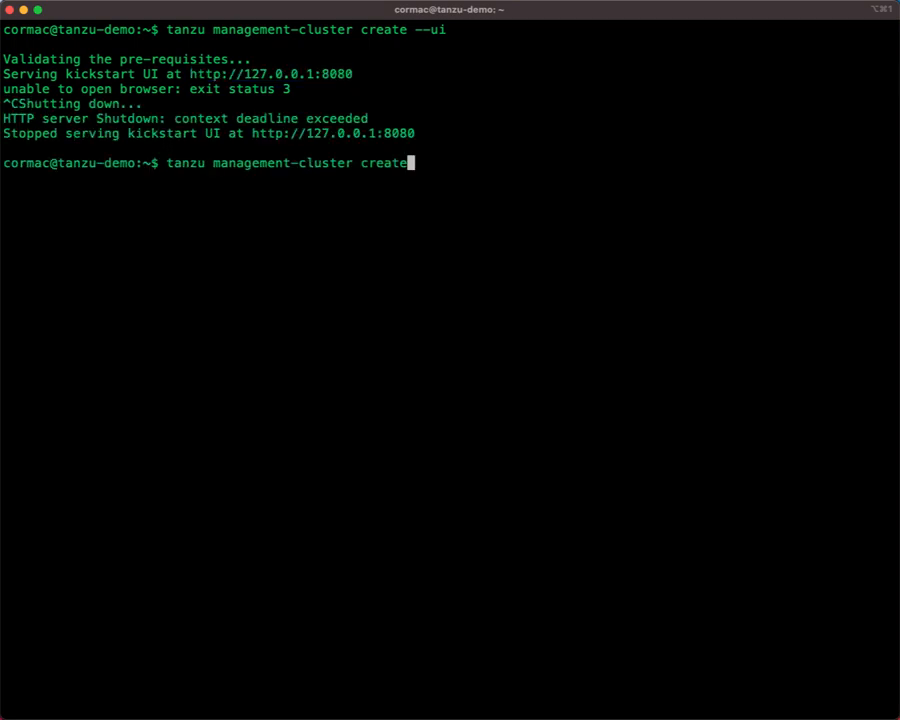
key("Return")
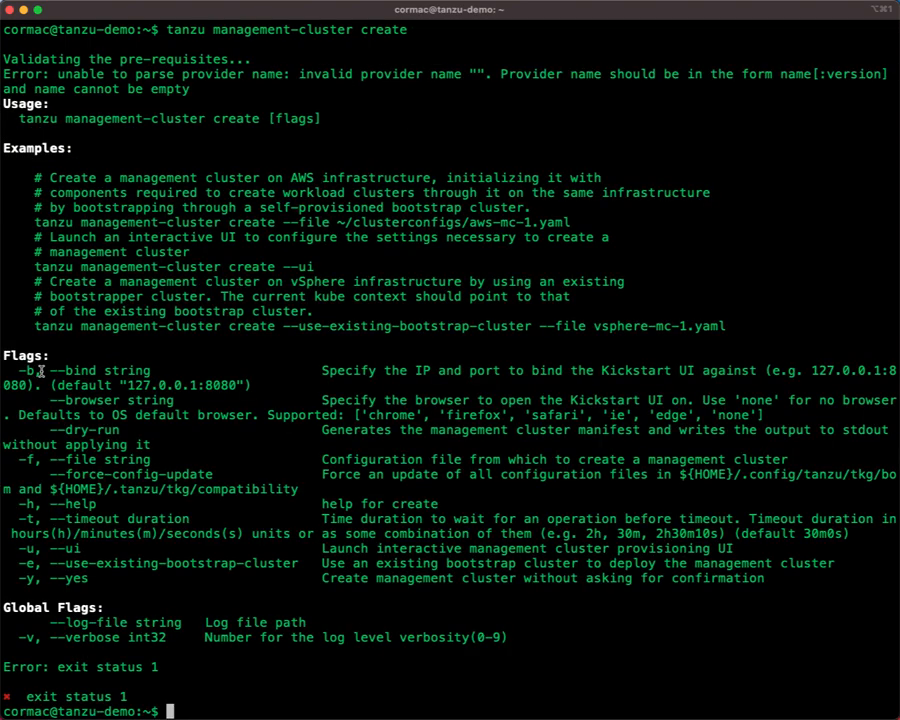
double_click(78, 370)
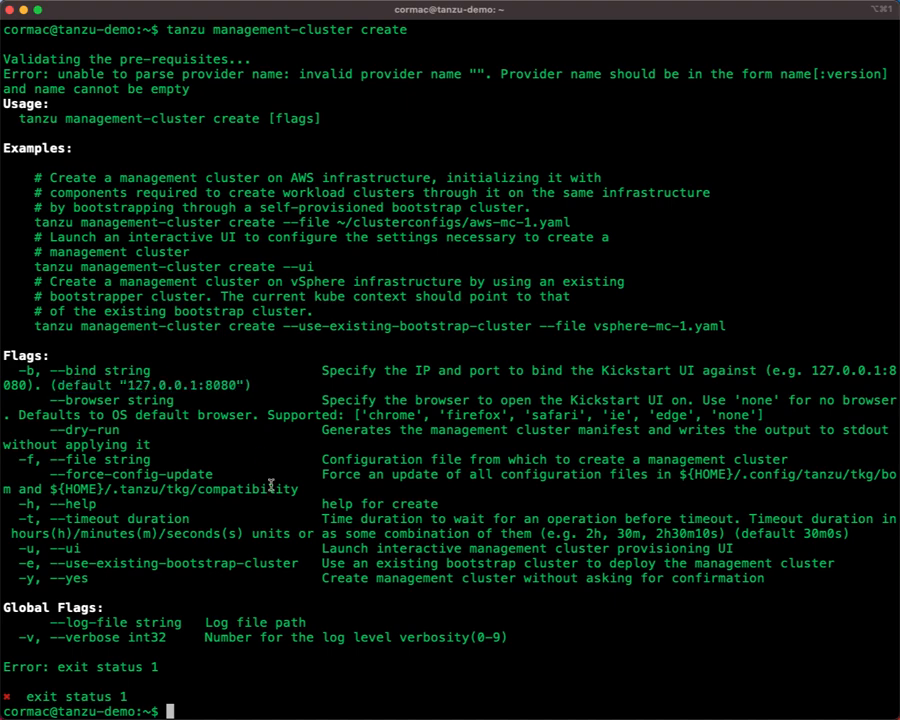
type("clear")
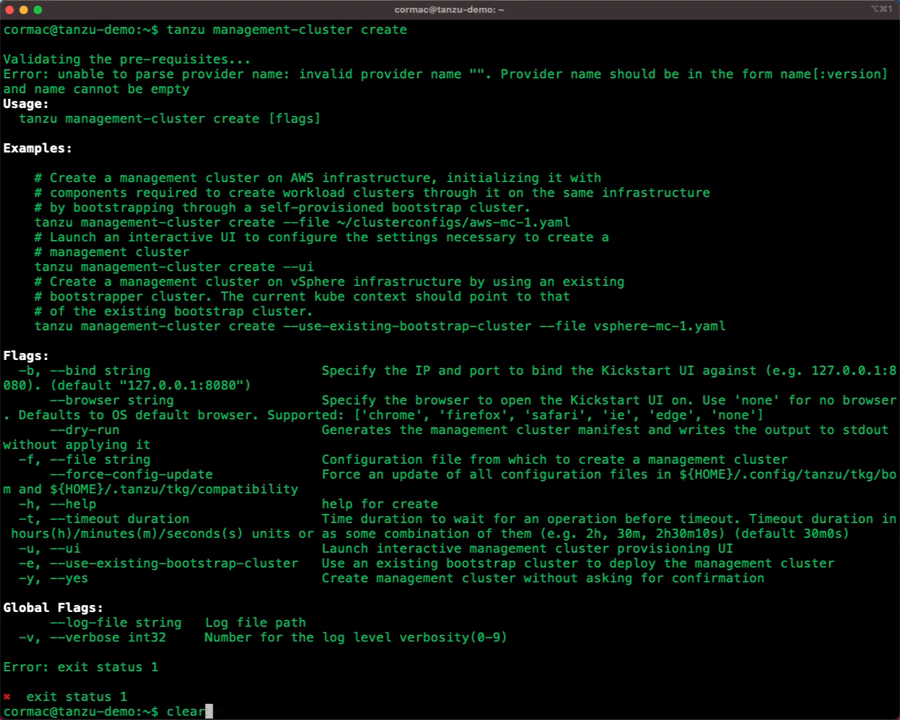
key("Return")
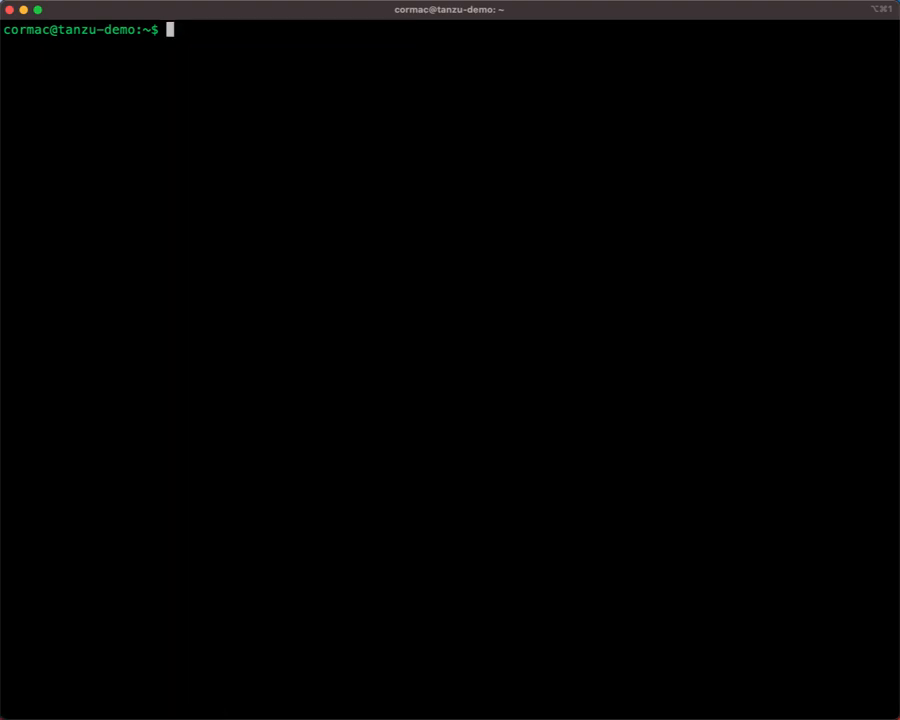
Start the installer UI with --ui --bind 10.27.51.27:8080 so it serves on the node address
type("tanzu management-cluster create --ui")
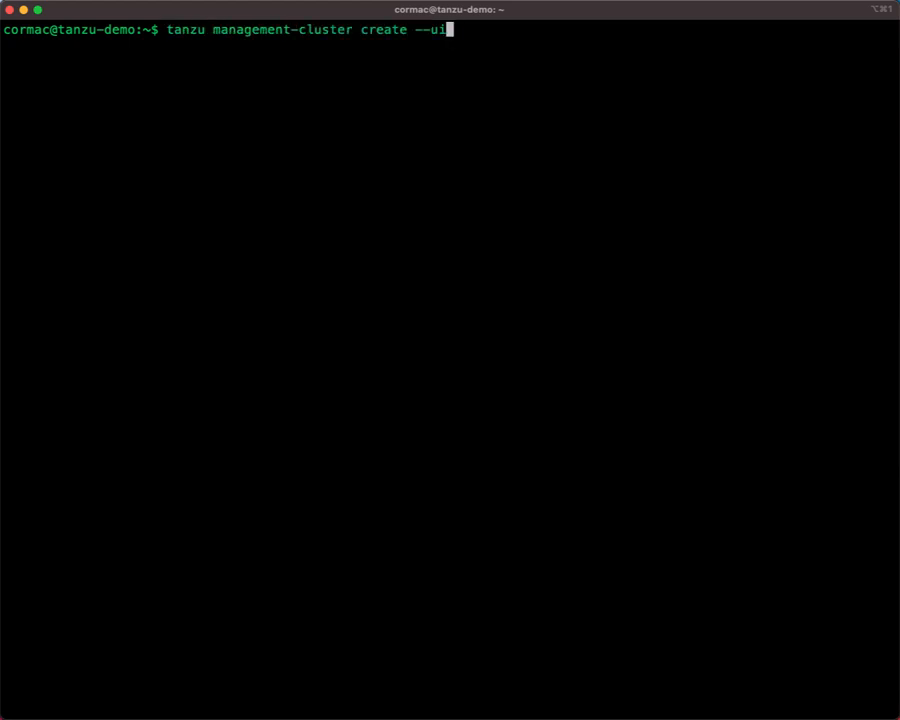
type("--")
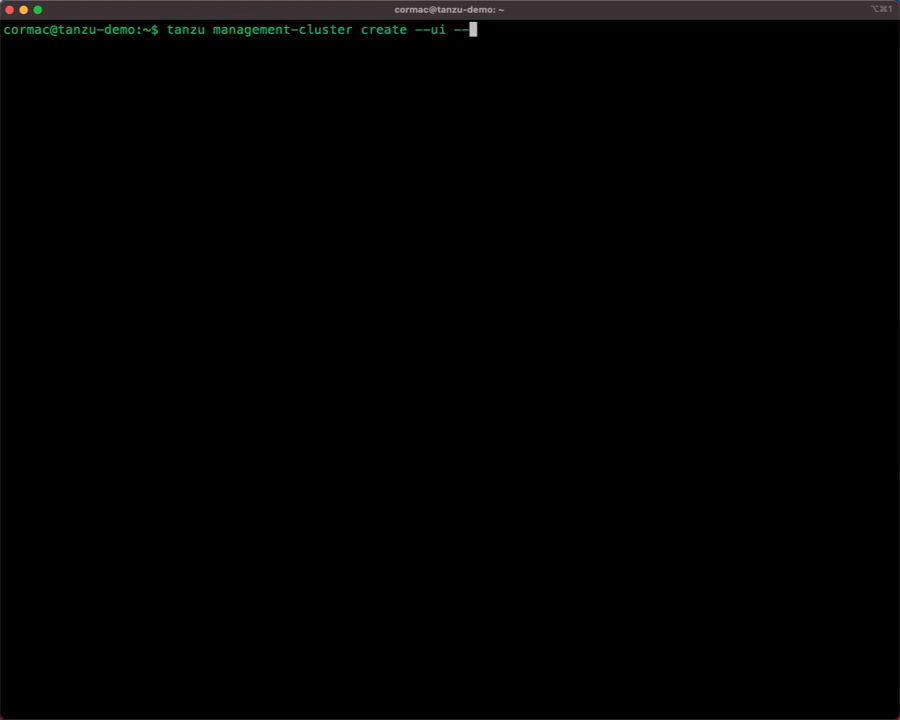
type("bind")
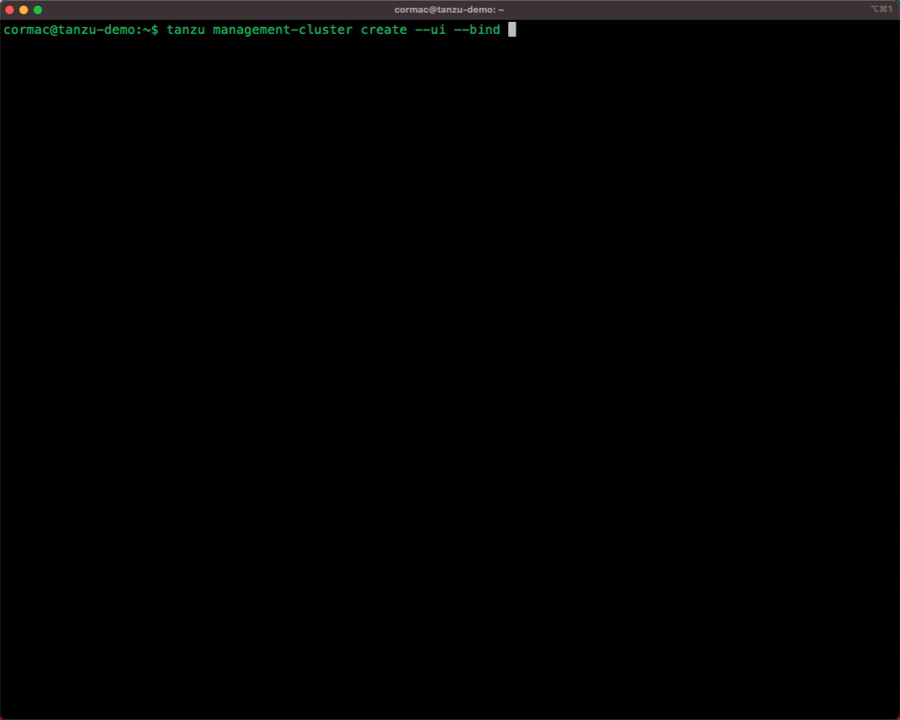
type("10.27.5")
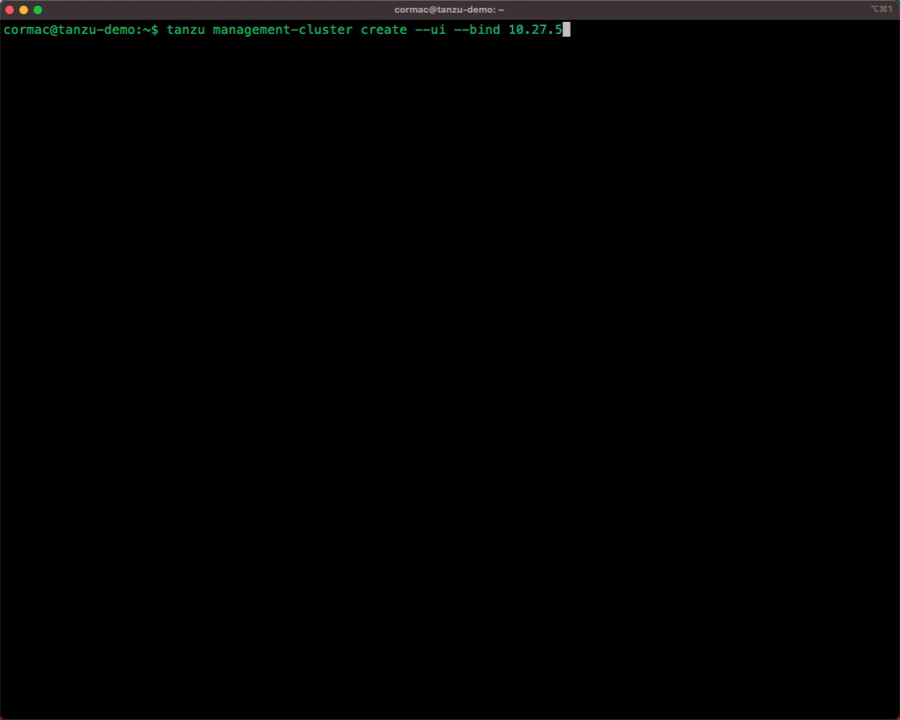
type("1.2")
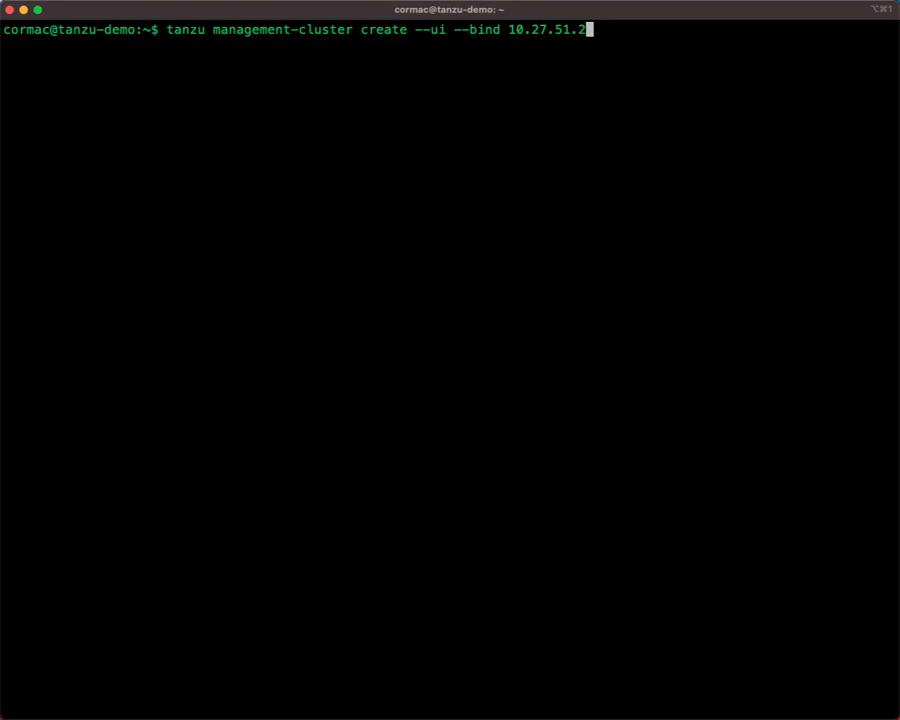
type("7:8080")
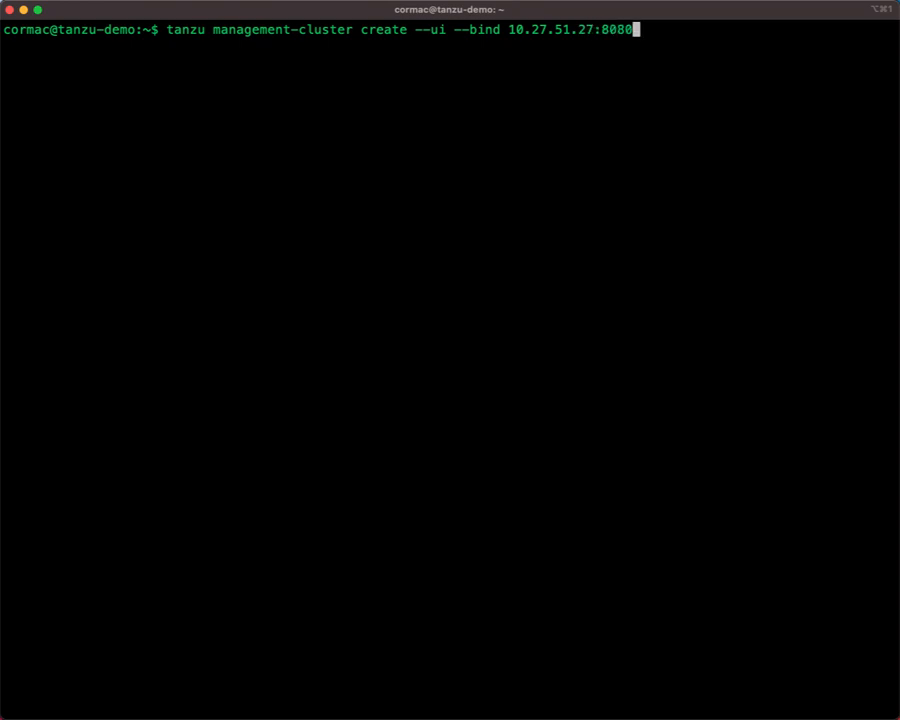
key("Return")
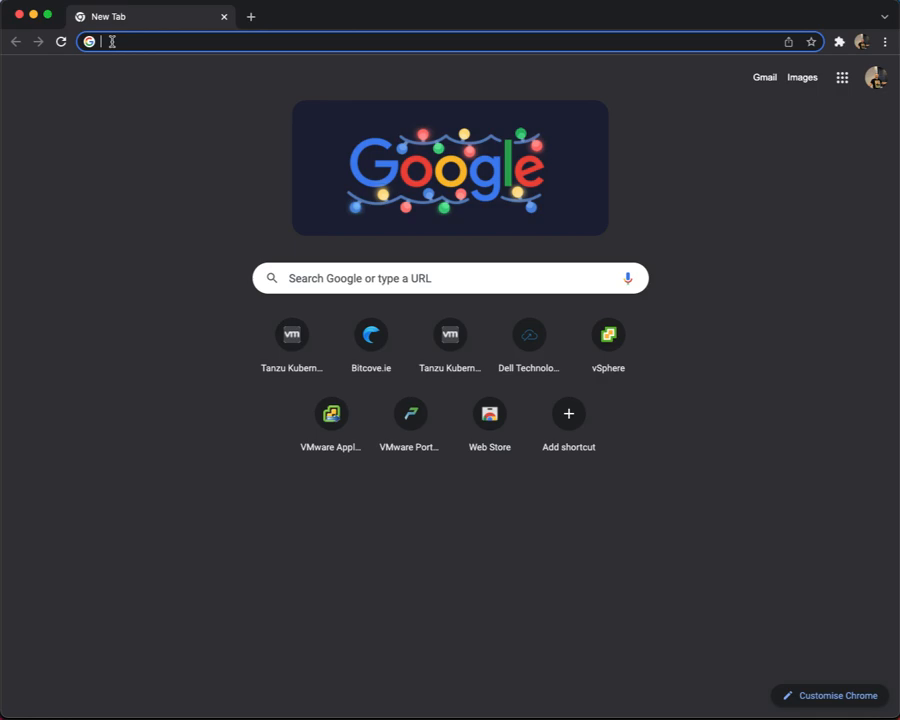
type("http://10.27.51.27:8080")
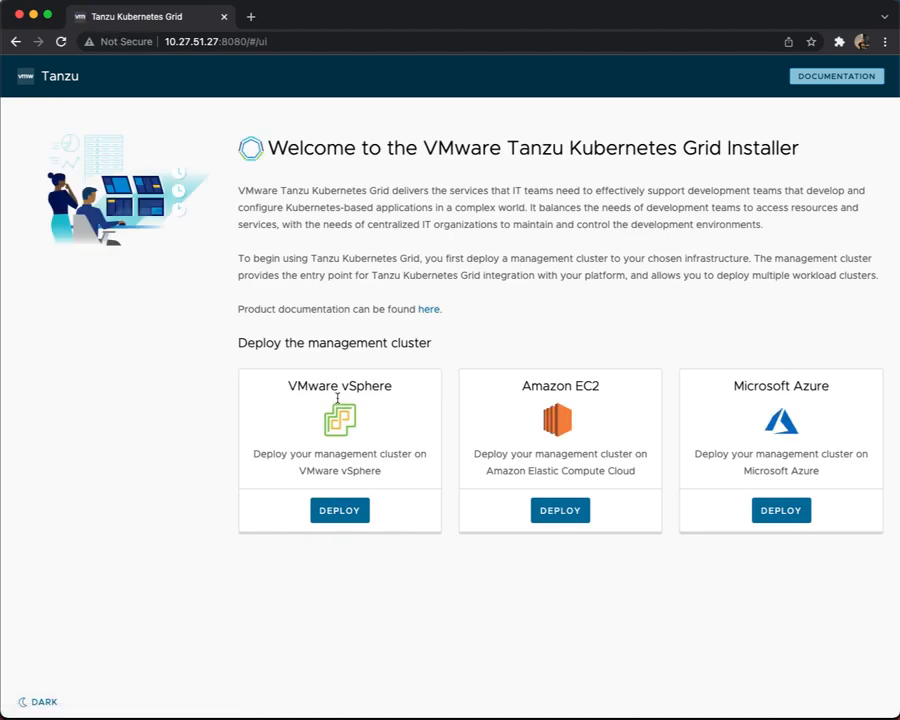
mouse_move(350, 376)
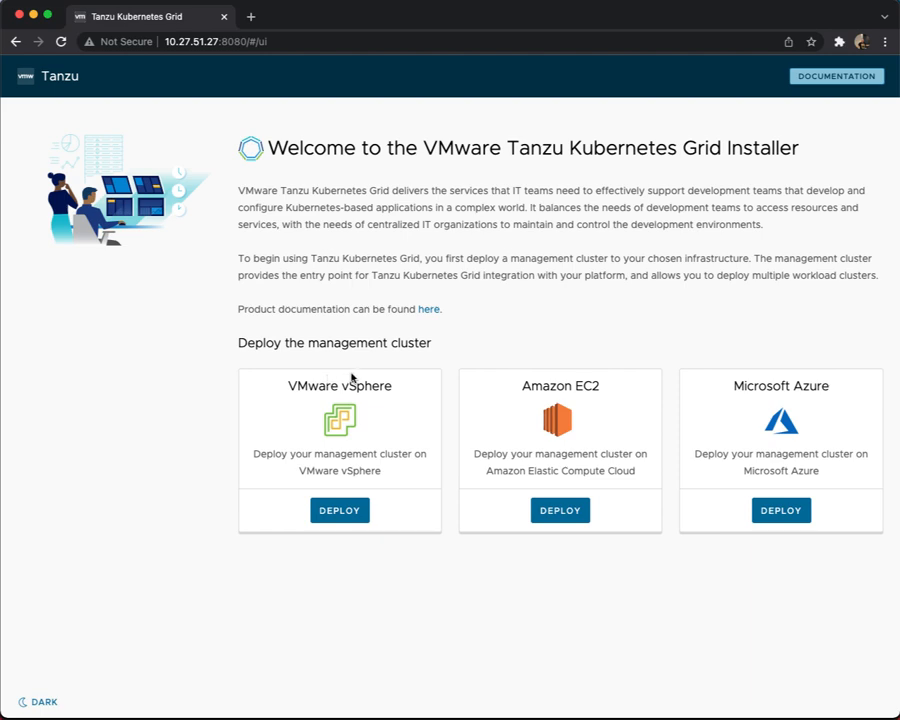
mouse_move(328, 410)
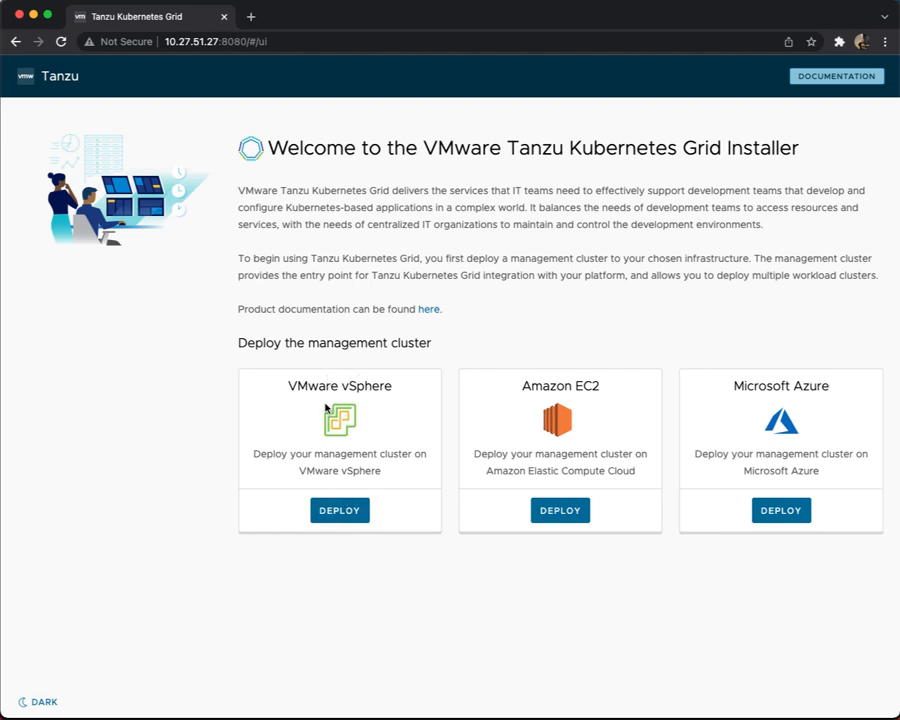
mouse_move(560, 408)
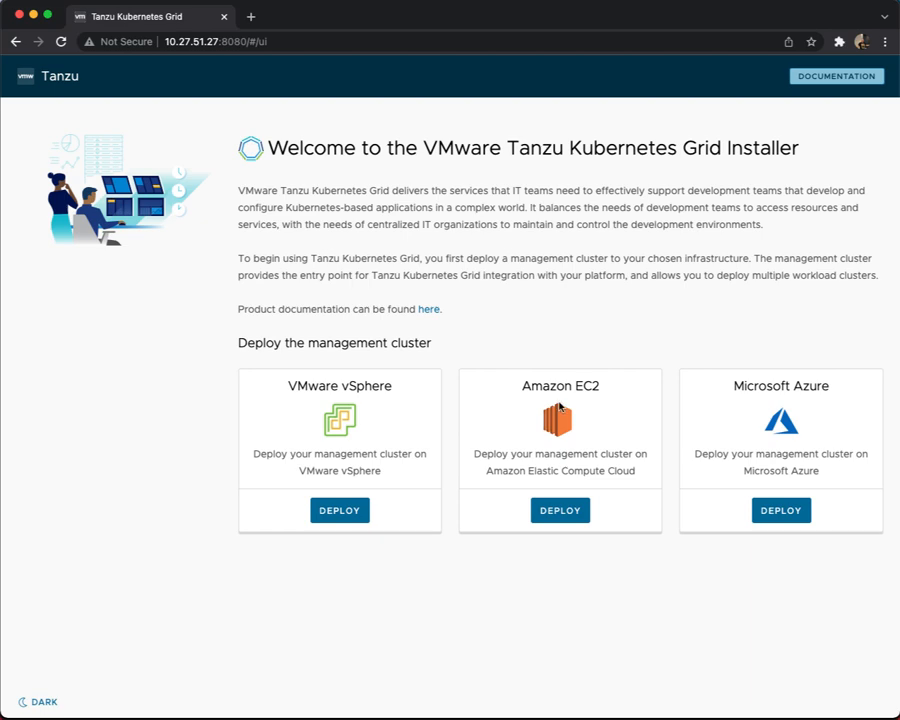
mouse_move(816, 404)
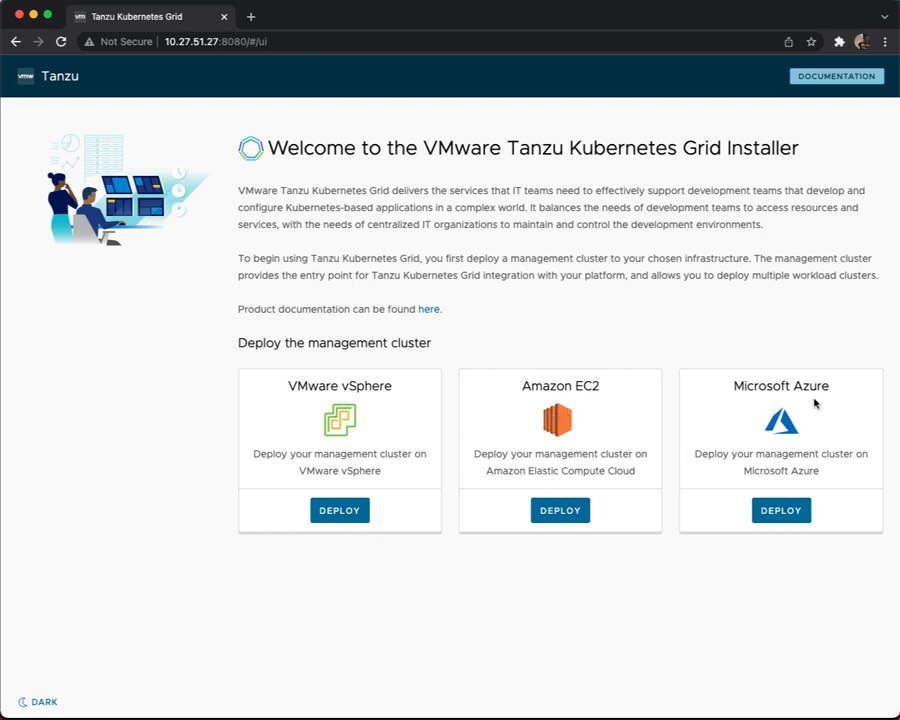